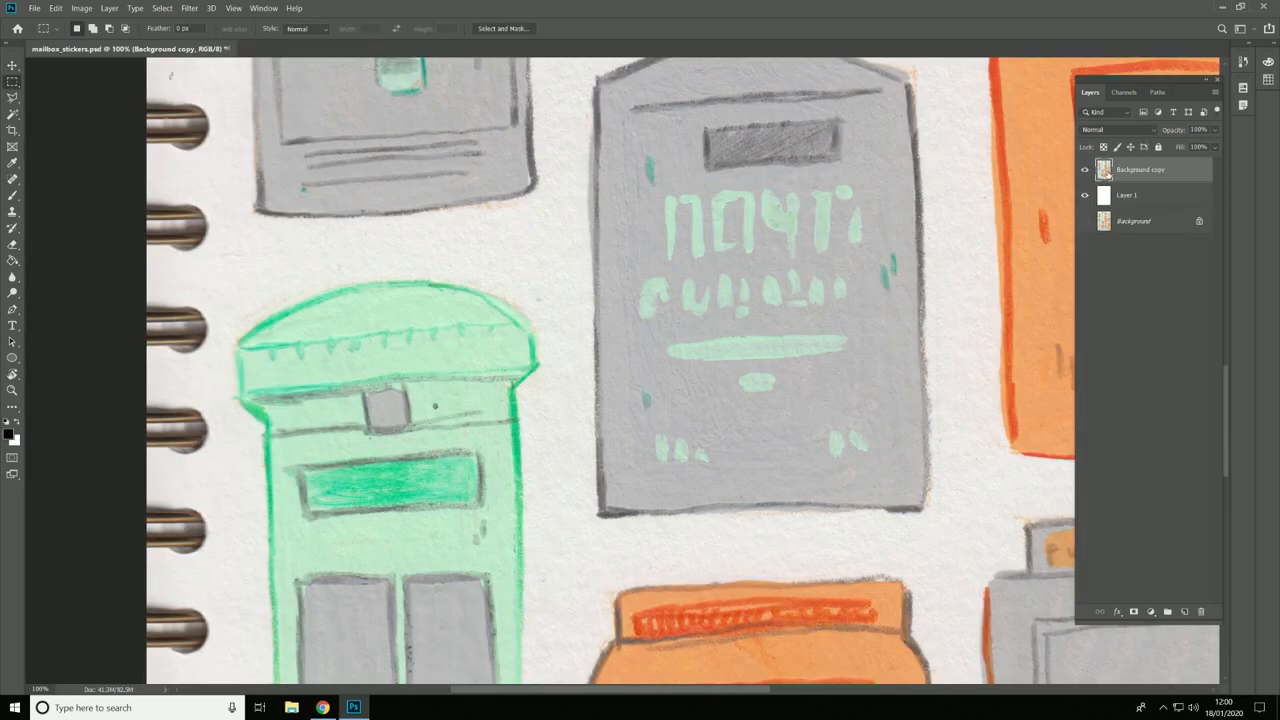
Step: Drop the white paper out of Background copy using a Blend If white slider at about 217
{"action": "double_click", "coordinate": [1140, 169]}
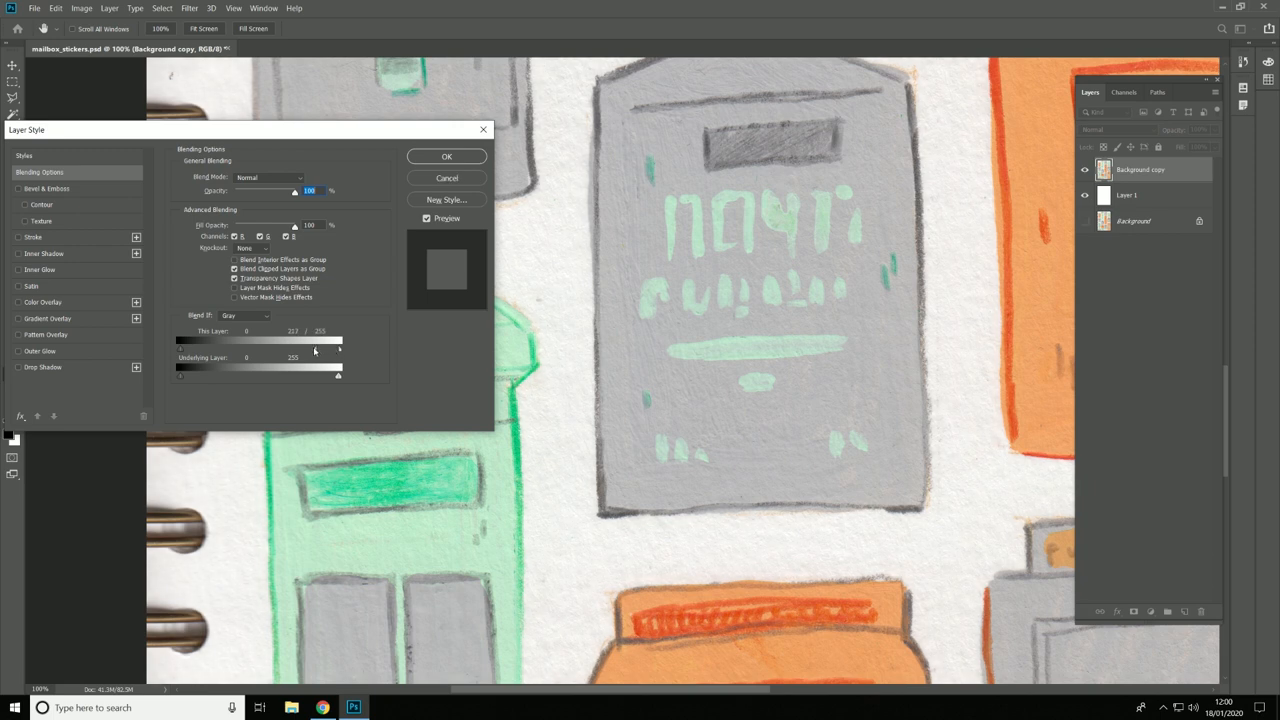
{"action": "left_click_drag", "start_coordinate": [315, 347], "coordinate": [264, 347]}
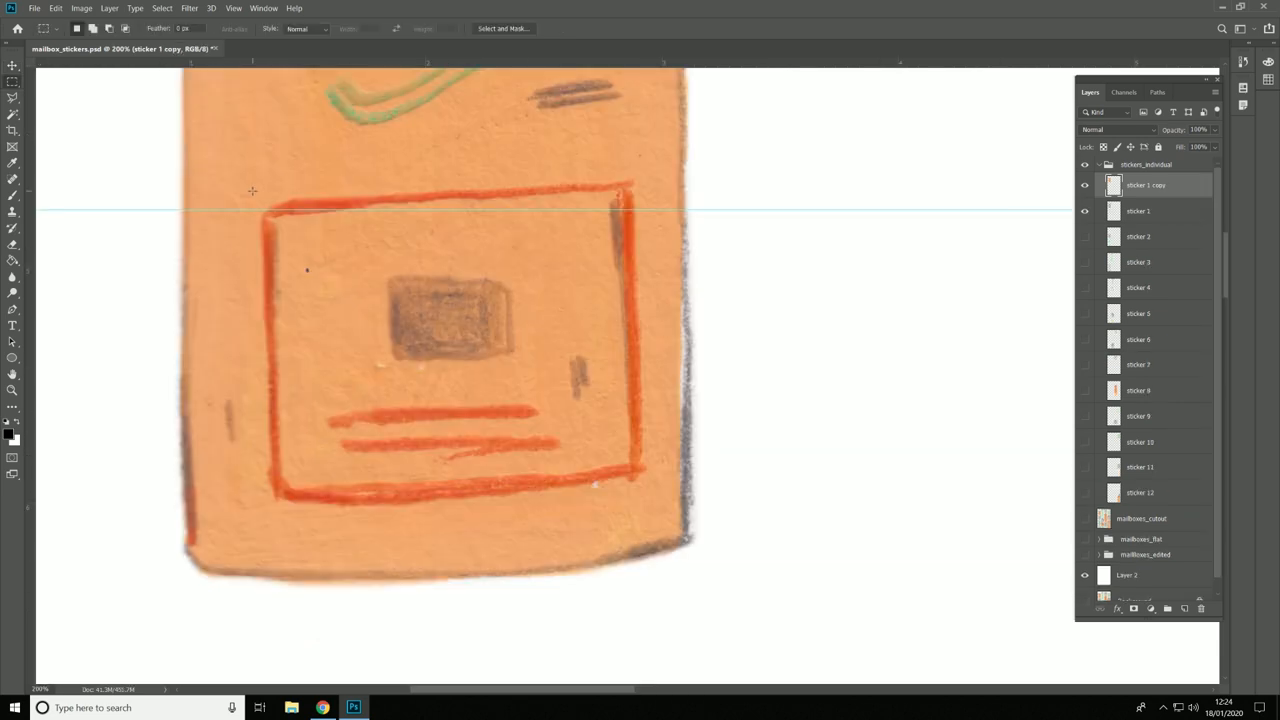
Step: Marquee-select the red-framed panel on the orange mailbox in sticker 1 copy
{"action": "left_click_drag", "start_coordinate": [252, 190], "coordinate": [620, 505]}
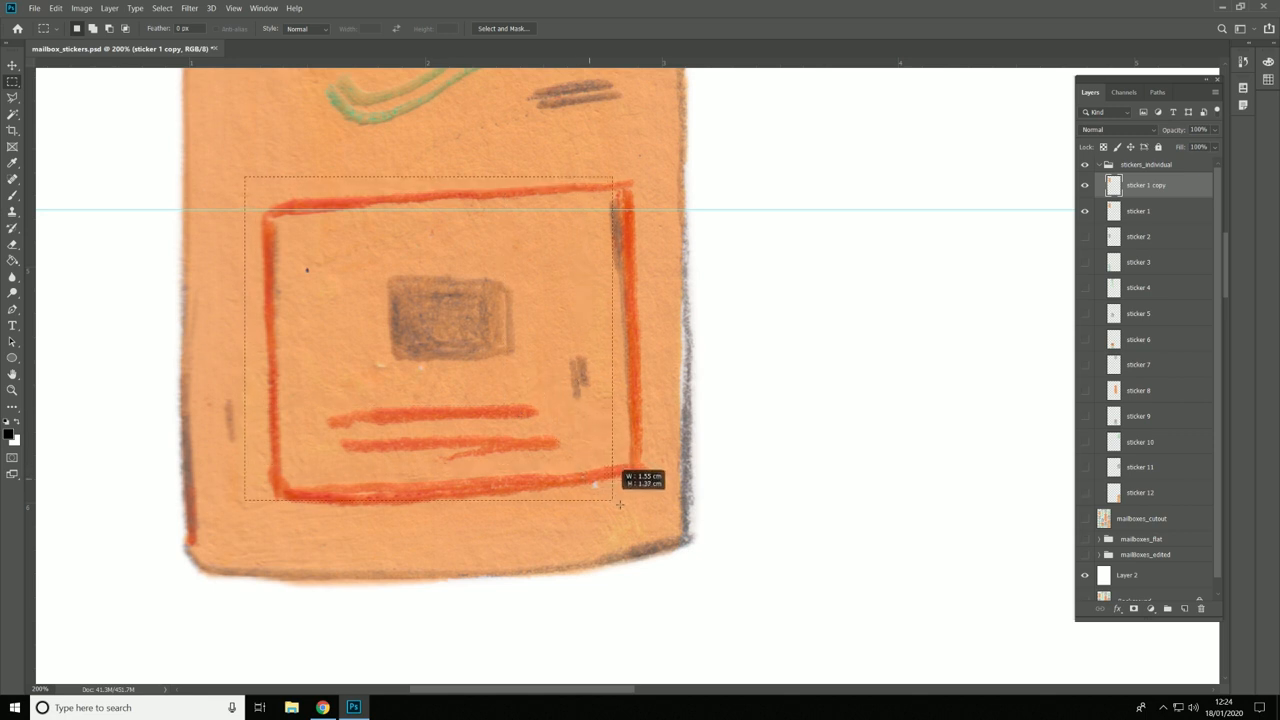
{"action": "left_click_drag", "start_coordinate": [612, 505], "coordinate": [652, 525]}
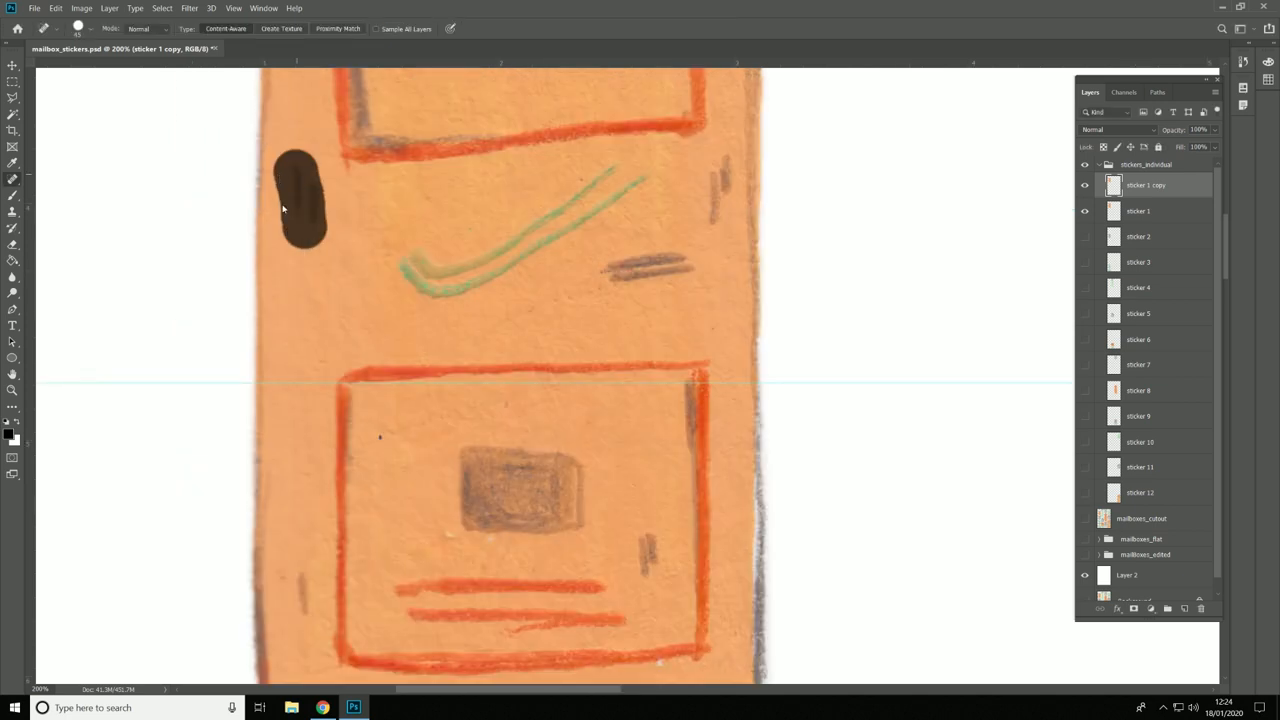
Step: Content-Aware heal the dark pencil marks near the orange mailbox's edge
{"action": "scroll", "scroll_direction": "down", "scroll_amount": 3}
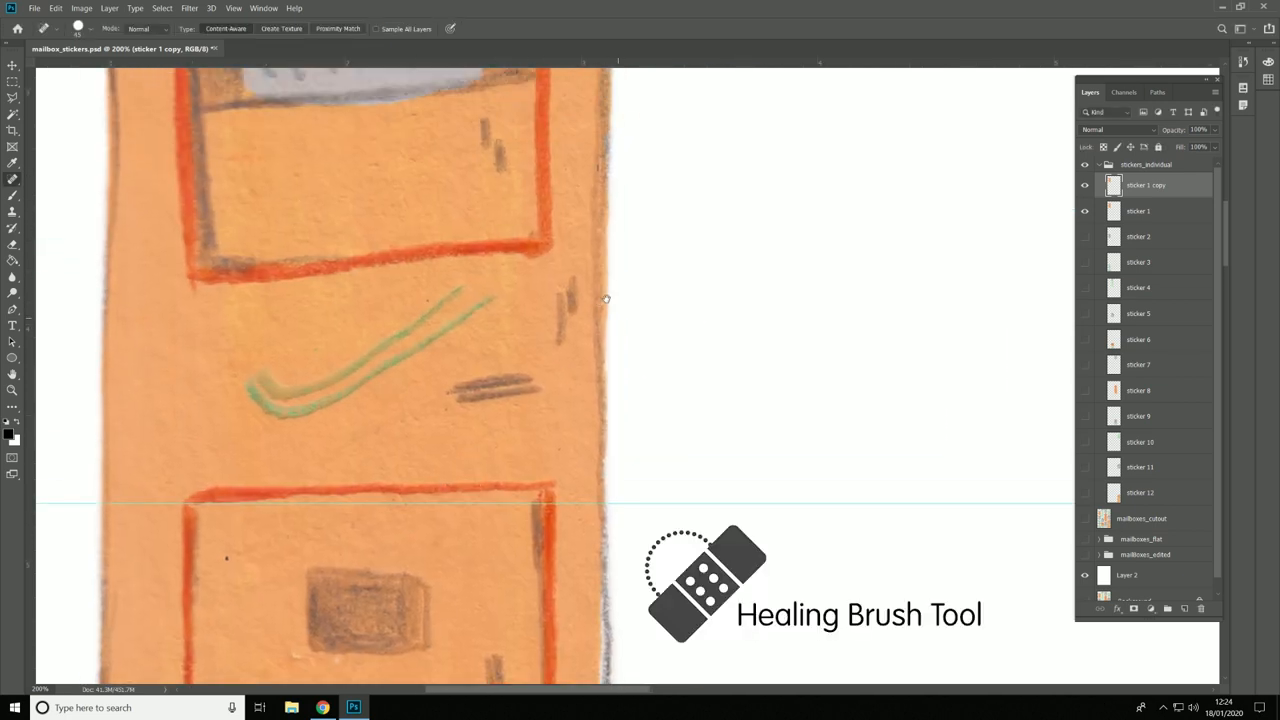
{"action": "left_click_drag", "start_coordinate": [540, 270], "coordinate": [588, 360]}
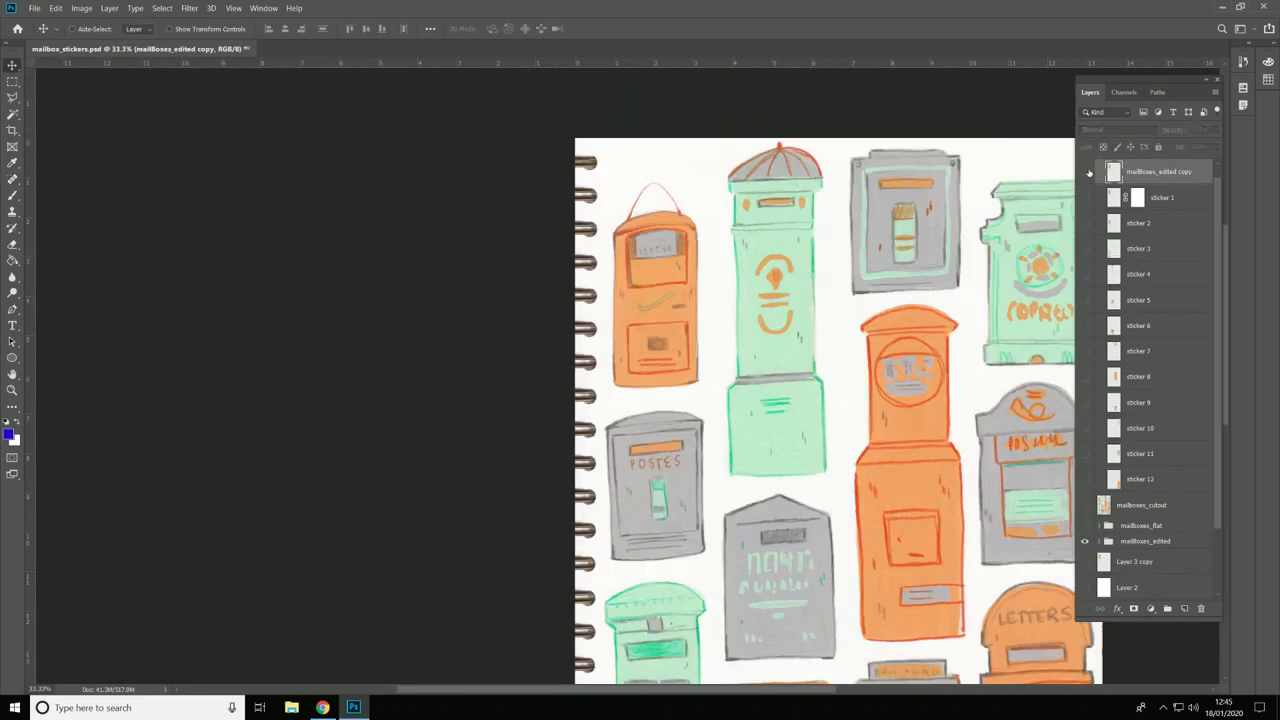
Step: Toggle the mailboxes_edited copy layer's visibility with the sheet zoomed out to 33%
{"action": "left_click", "coordinate": [1085, 171]}
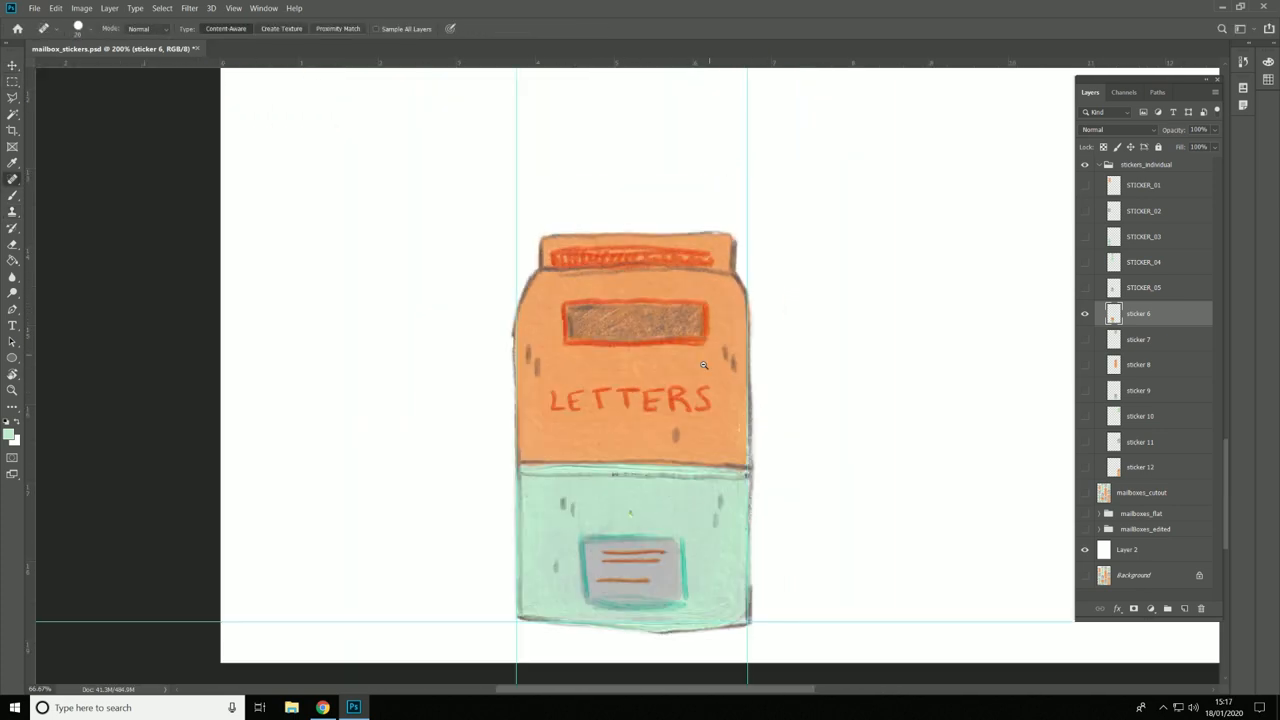
Step: Heal and mask the LETTERS mailbox on sticker 6, then merge its pieces into one layer
{"action": "left_click", "coordinate": [55, 8]}
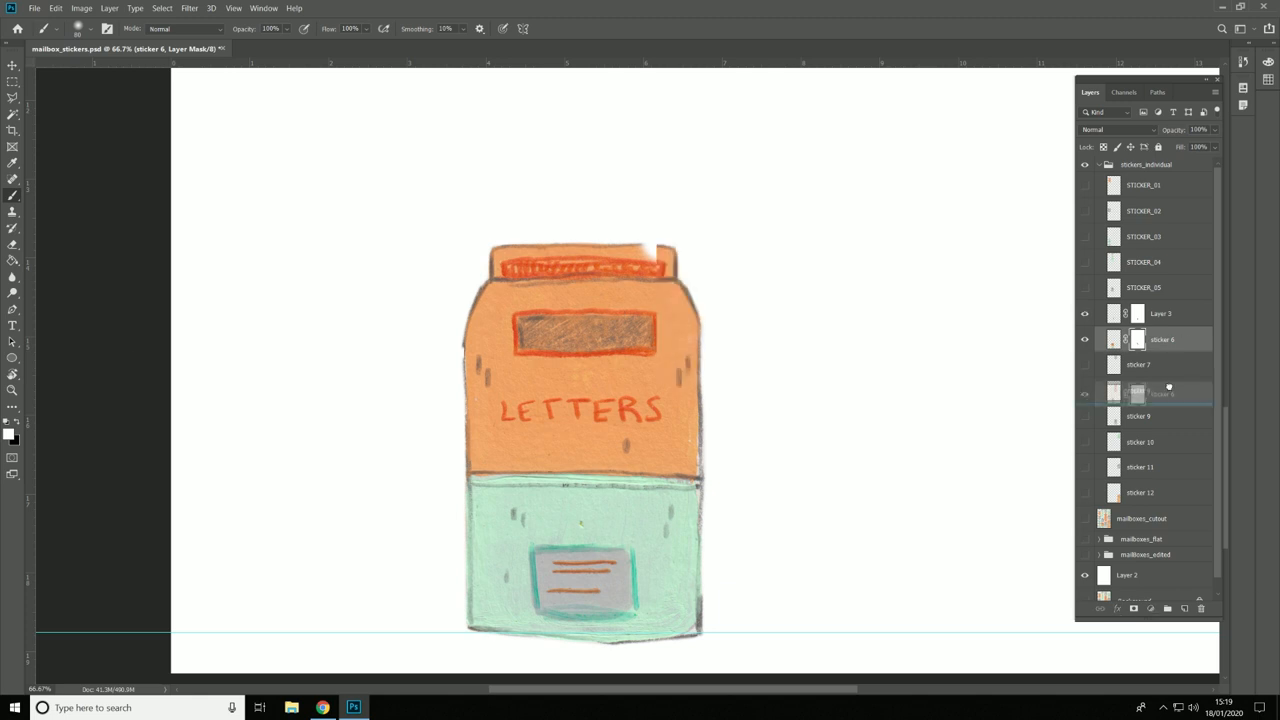
{"action": "left_click", "coordinate": [1160, 313]}
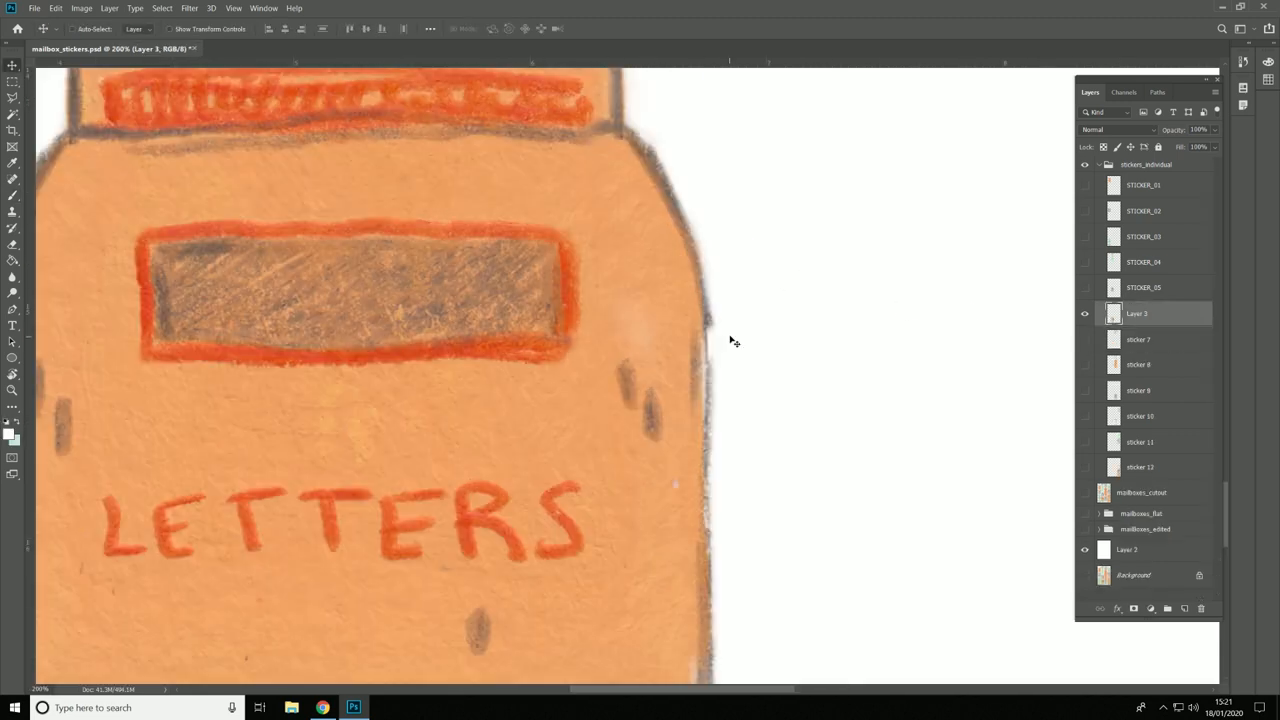
{"action": "left_click", "coordinate": [13, 194]}
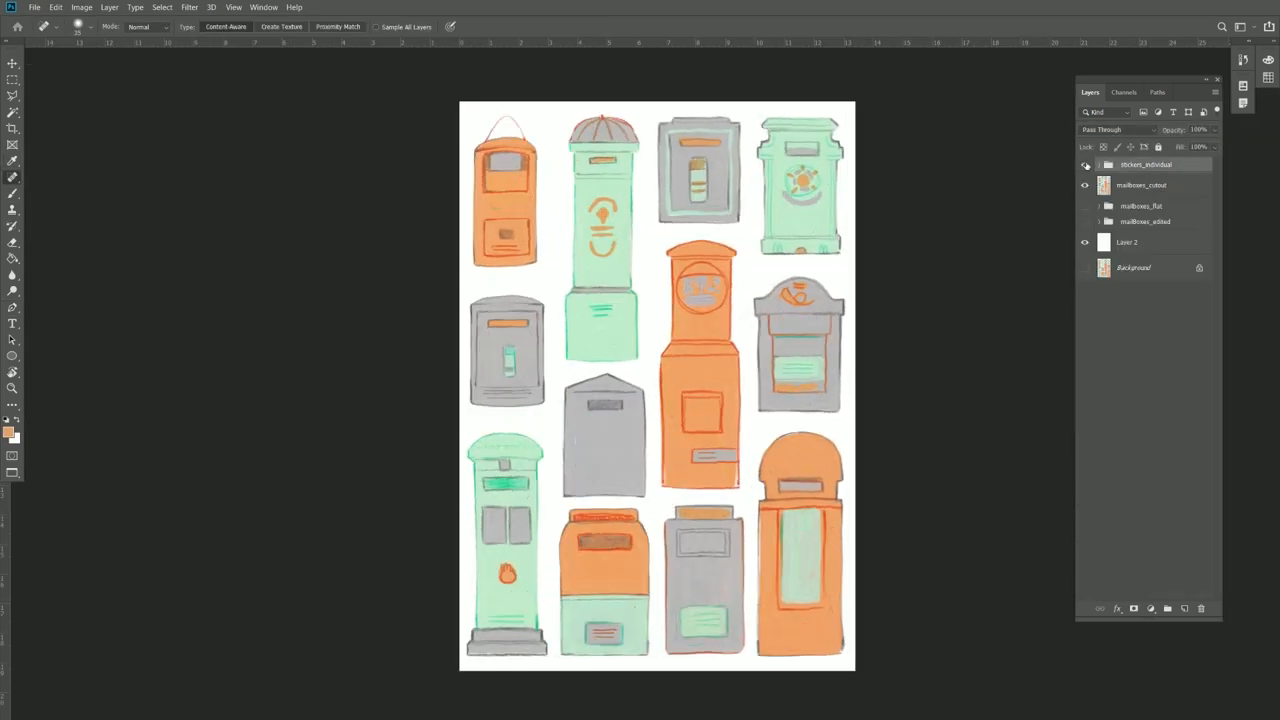
Step: Hide the stickers_individual group to compare with the original lettered cutouts
{"action": "left_click", "coordinate": [1085, 164]}
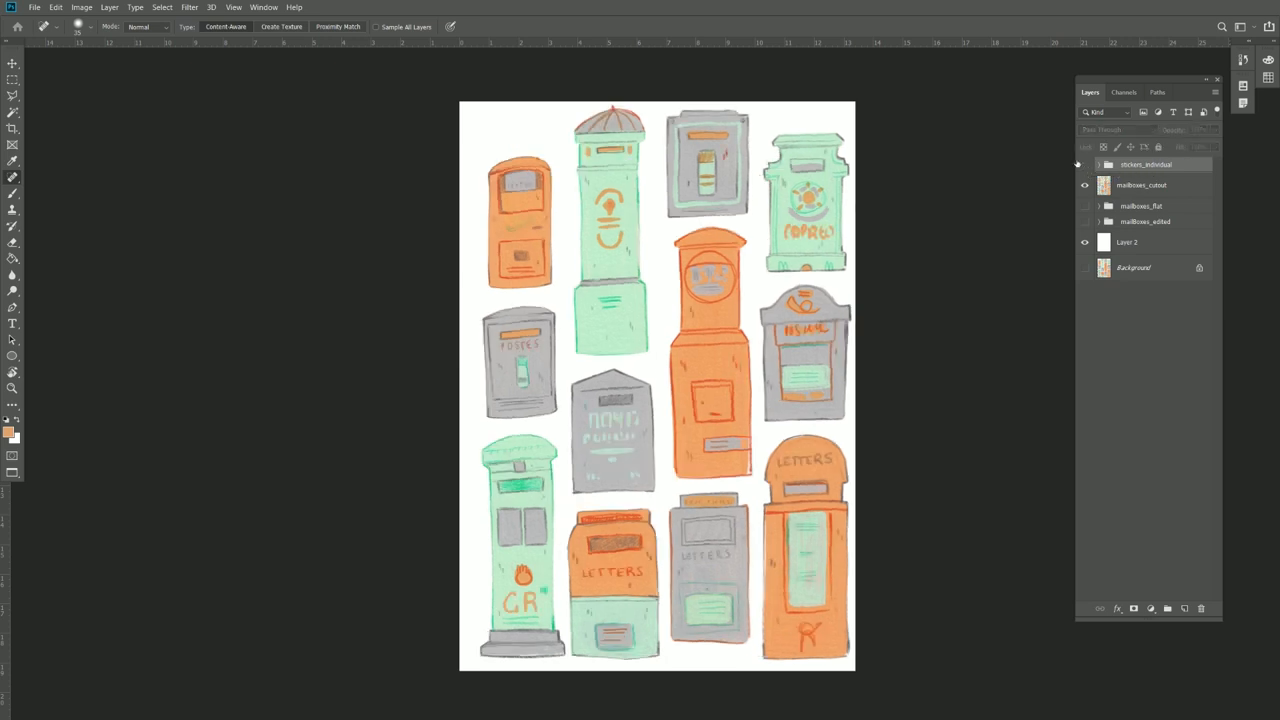